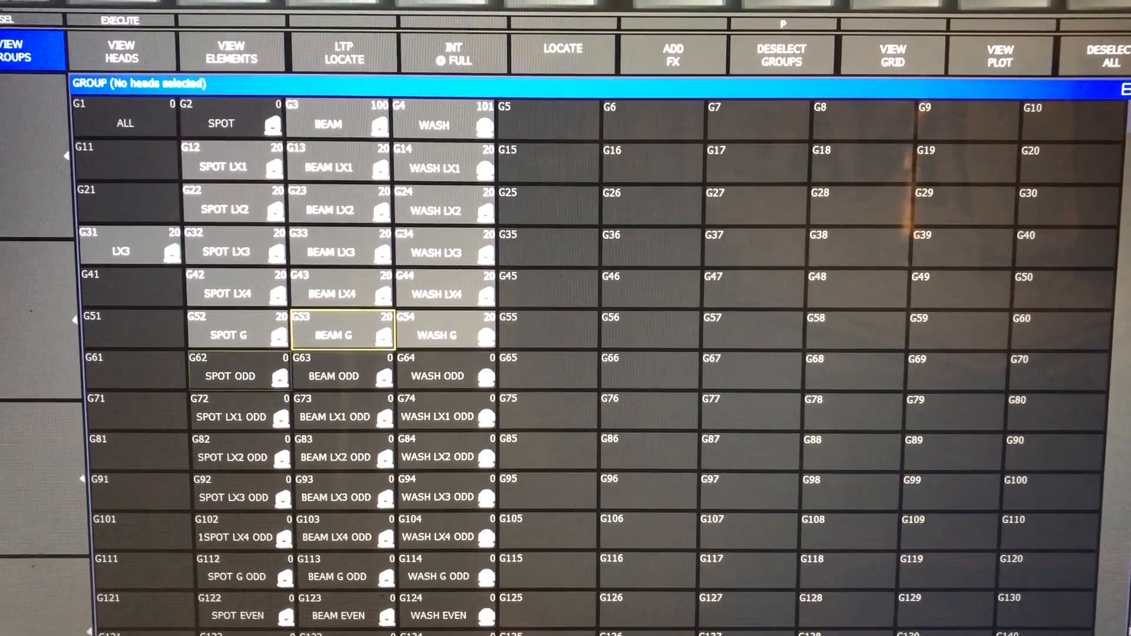
Step: Select all the spot fixtures via the SPOT group in the Group palette
scroll(down, 3)
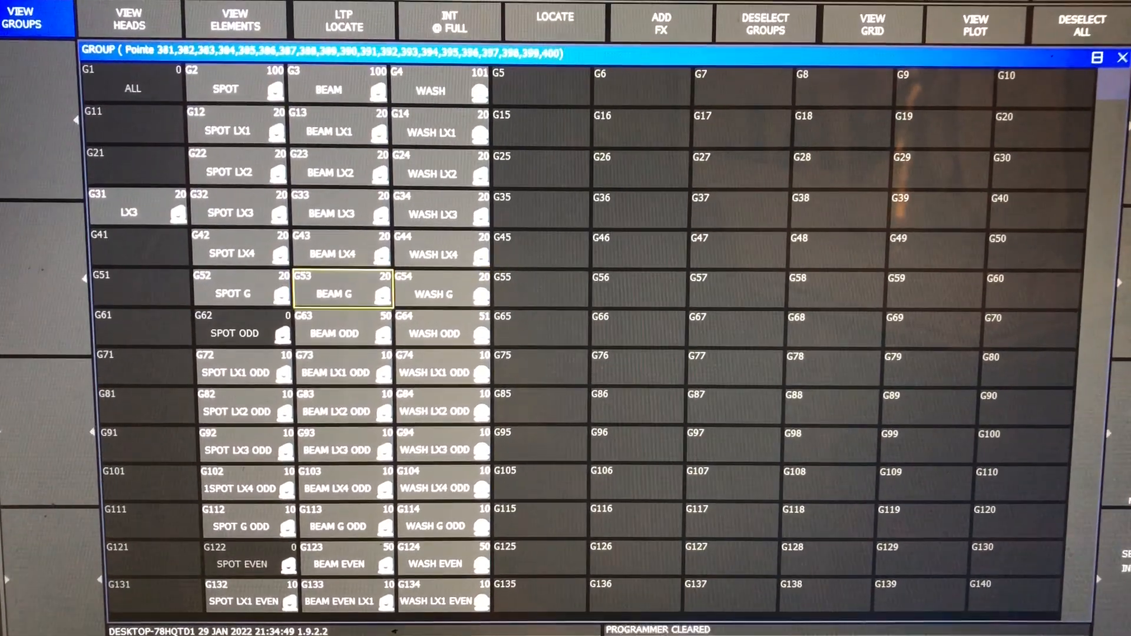
click(224, 82)
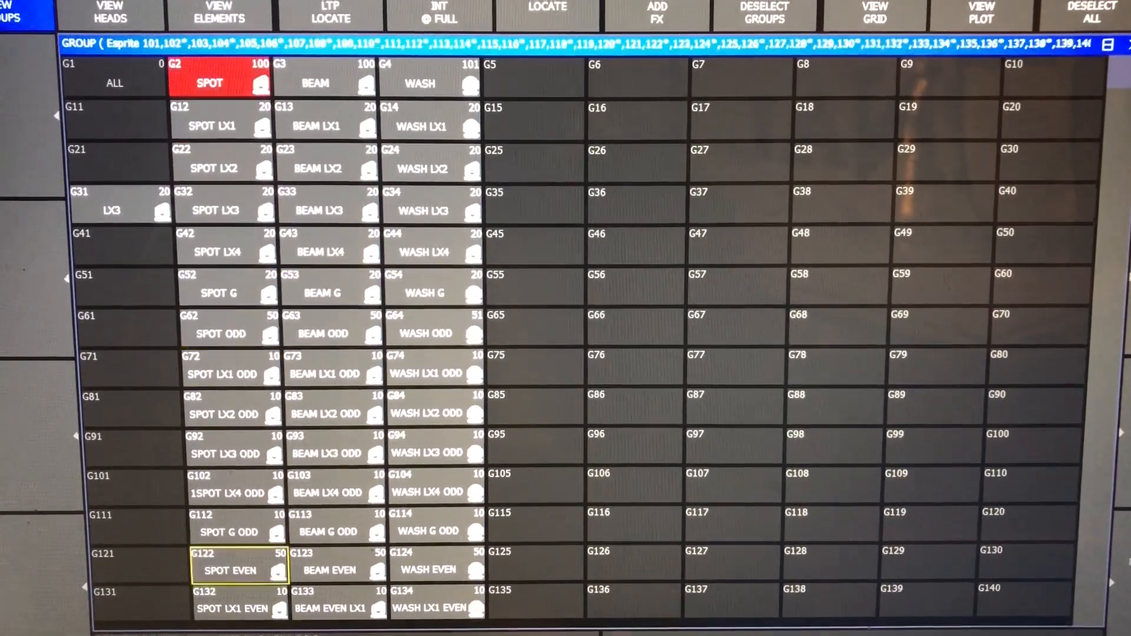